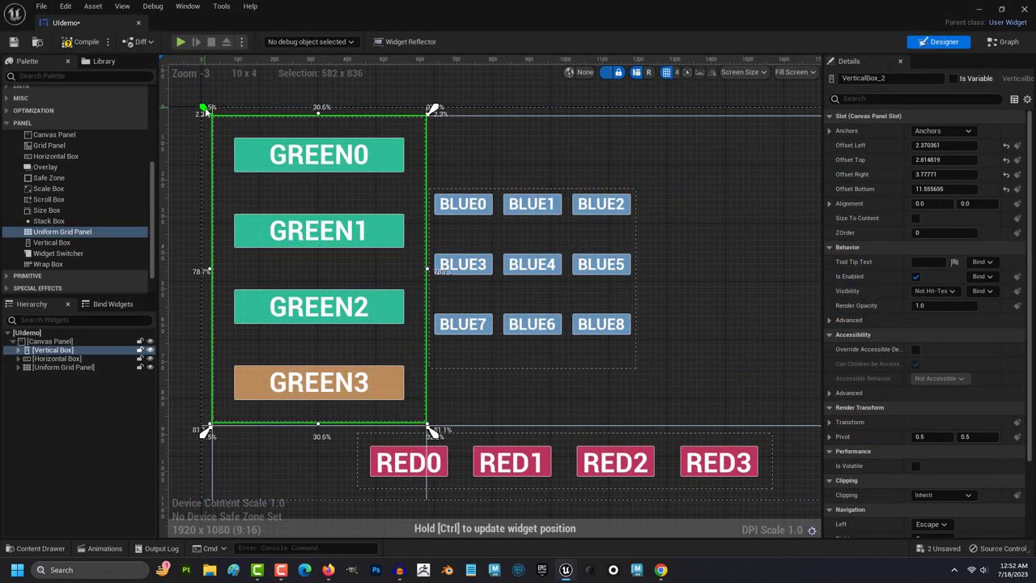
# Step: Add a Vertical Box holding the four buttons GREEN0 to GREEN3 stacked and filling
pyautogui.click(64, 366)
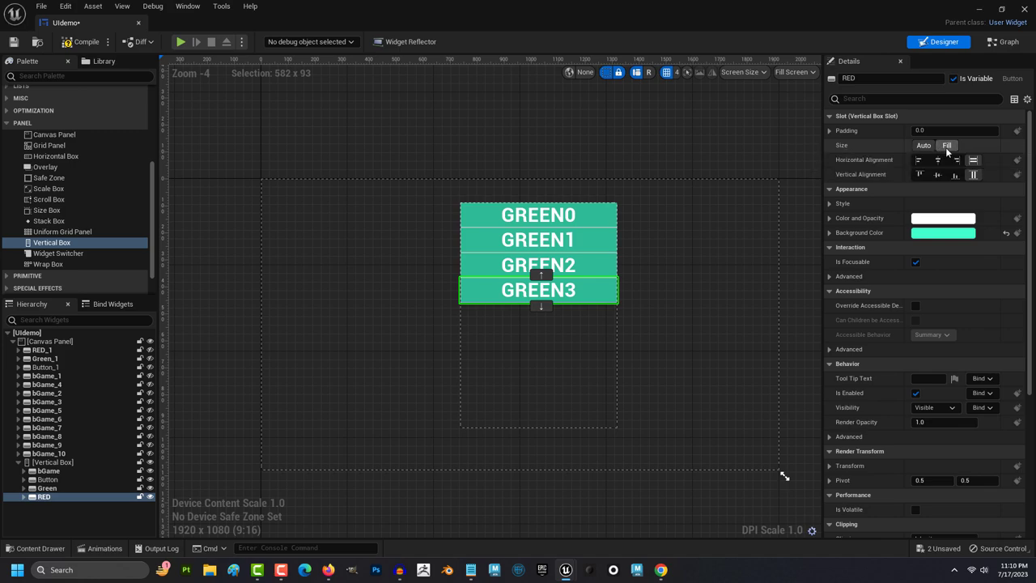
# Step: Multi-select the four green buttons in the Hierarchy for joint editing
pyautogui.click(946, 146)
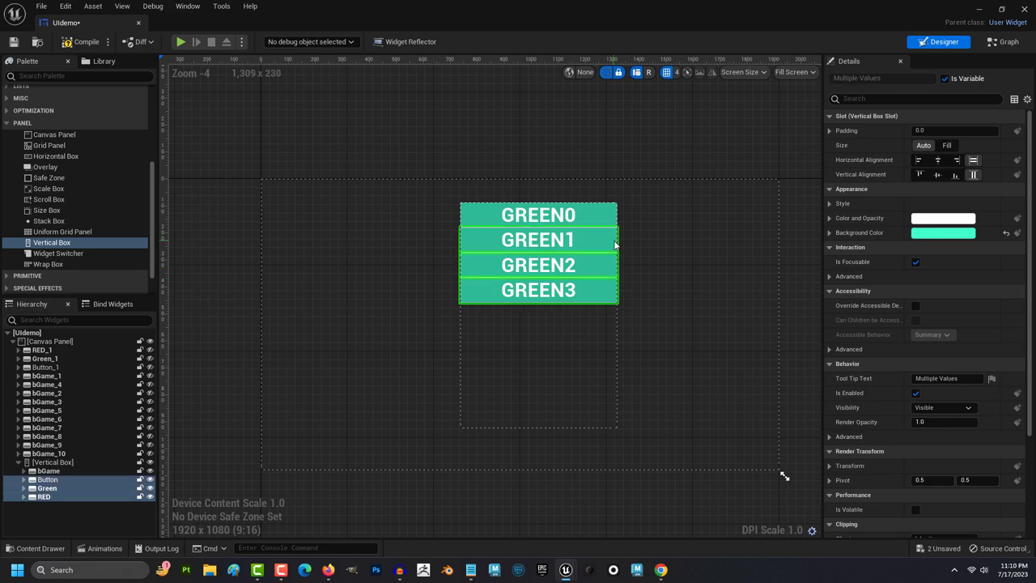
# Step: Set the green buttons' Vertical Box Slot padding to 57 on all sides
pyautogui.click(829, 130)
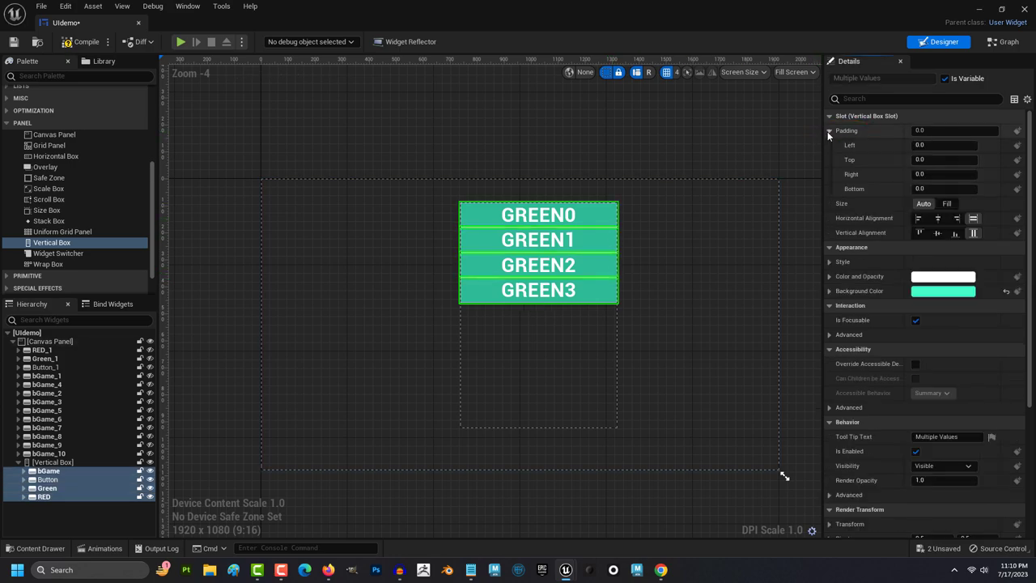
pyautogui.write('20.0')
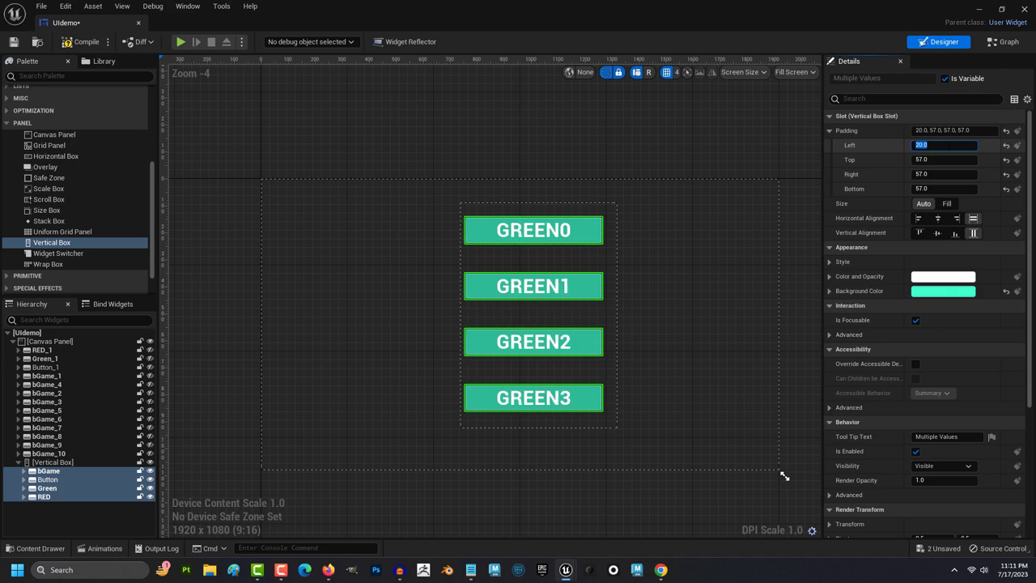
pyautogui.write('57')
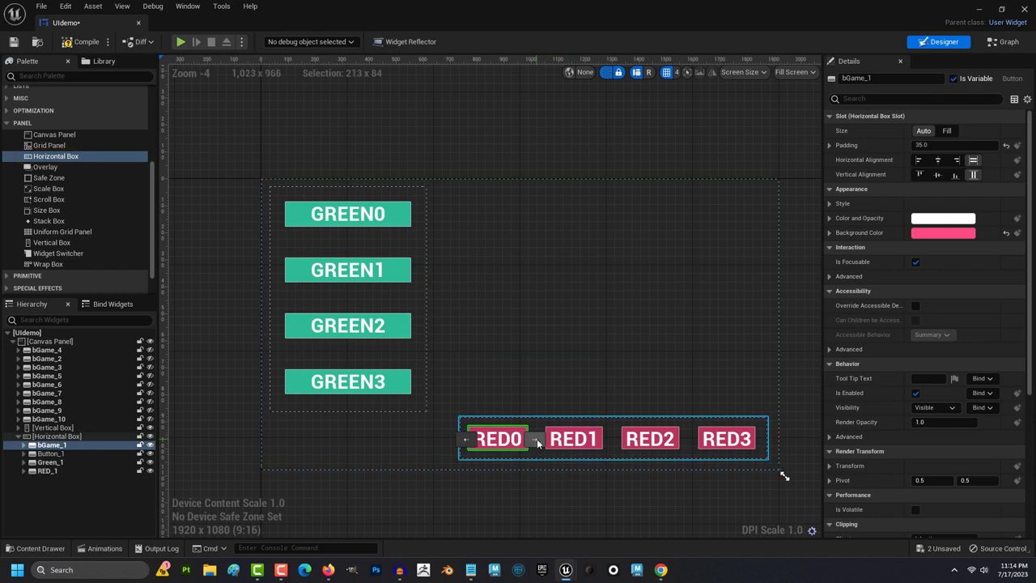
# Step: Space the red buttons in the Horizontal Box with 20 units of slot padding
pyautogui.moveTo(497, 437); pyautogui.dragTo(648, 437)
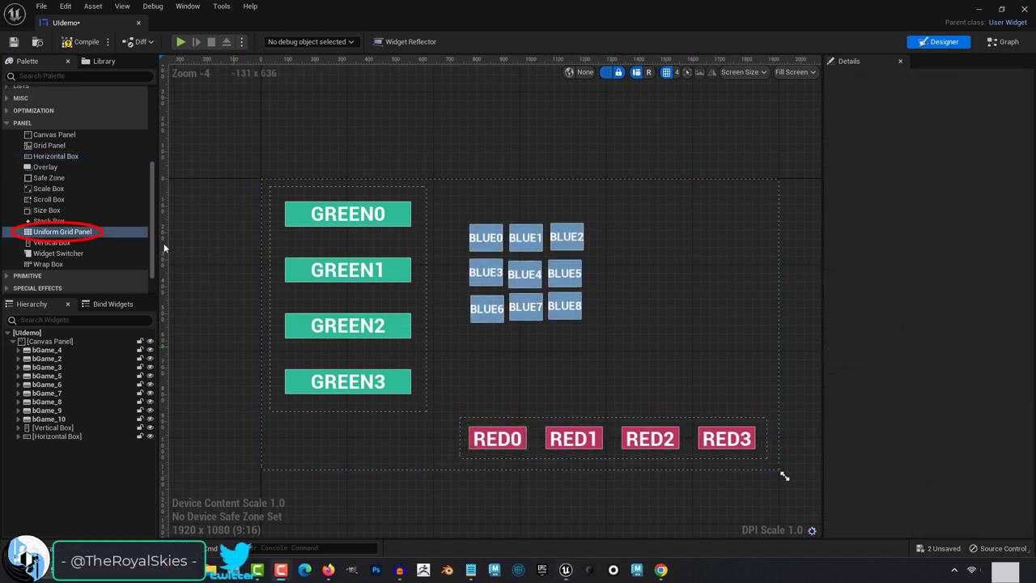
pyautogui.moveTo(62, 231)
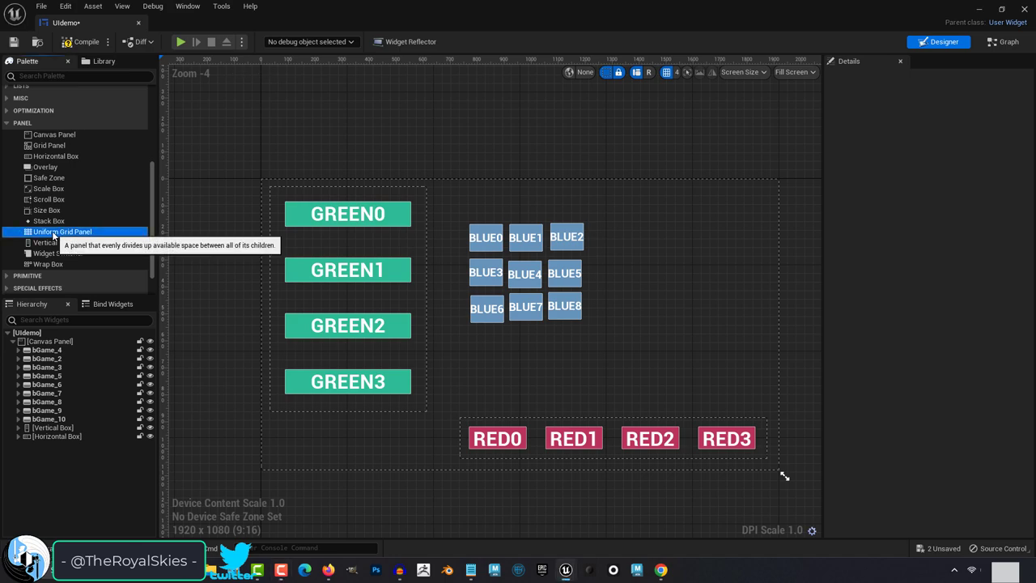
# Step: Add a Uniform Grid Panel for the nine blue buttons with slot padding 4
pyautogui.moveTo(62, 232); pyautogui.dragTo(661, 275)
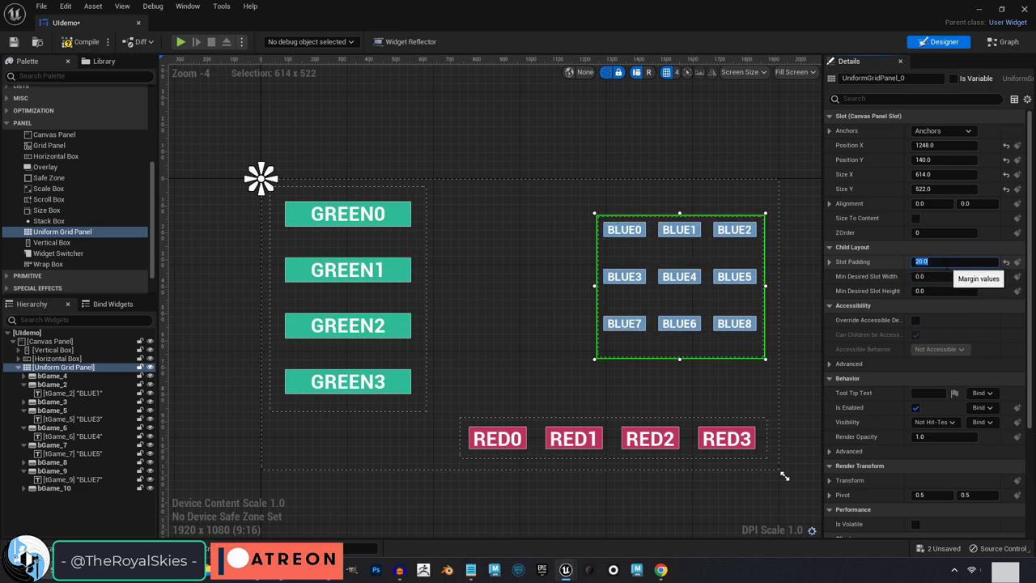
pyautogui.write('4')
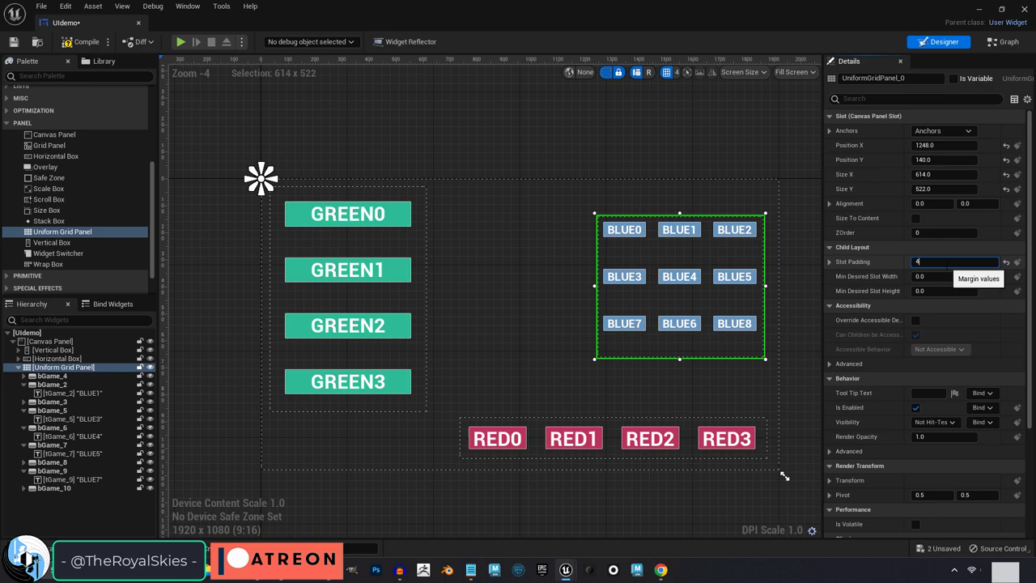